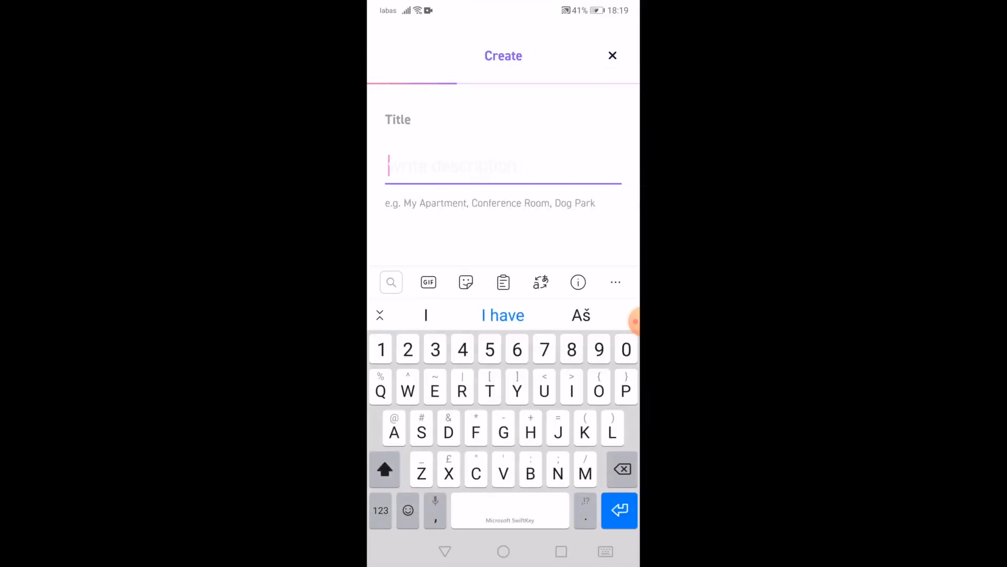
Step: Title the capture "Toy", skip the location and create it to reach the upload screen
type("Toy")
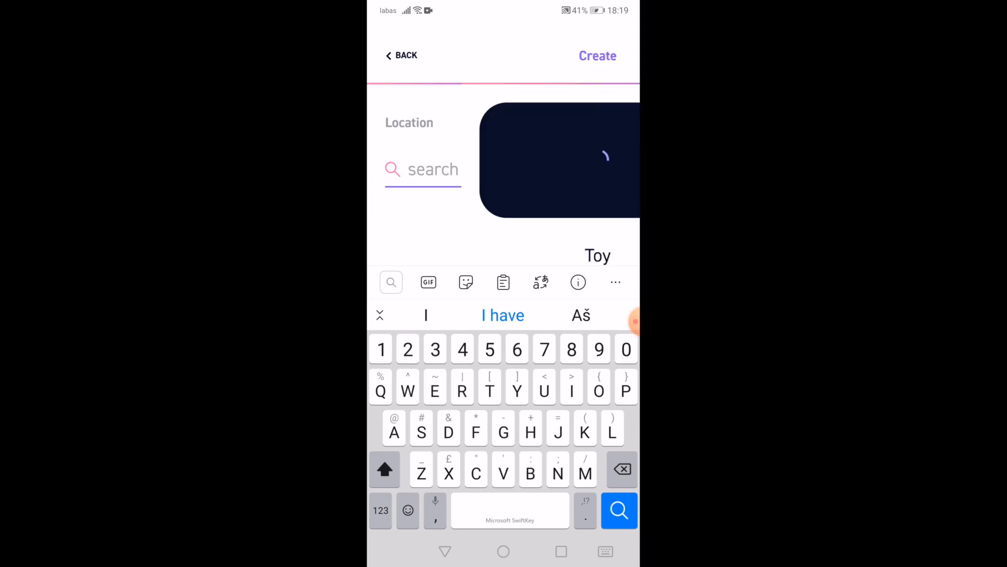
left_click(596, 56)
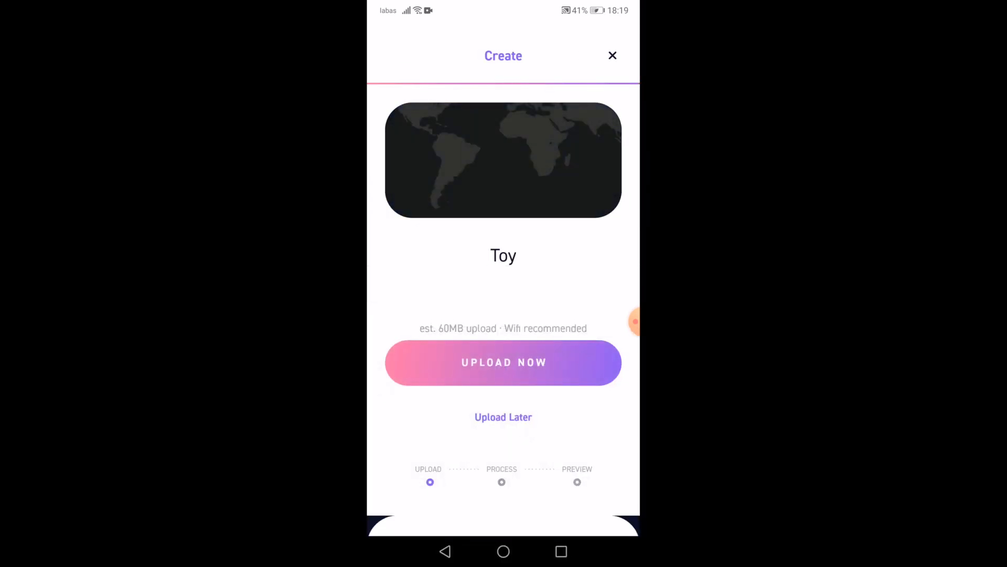
Step: Upload the Toy capture, then download it from the web page as a GLTF 3D Mesh
left_click(503, 362)
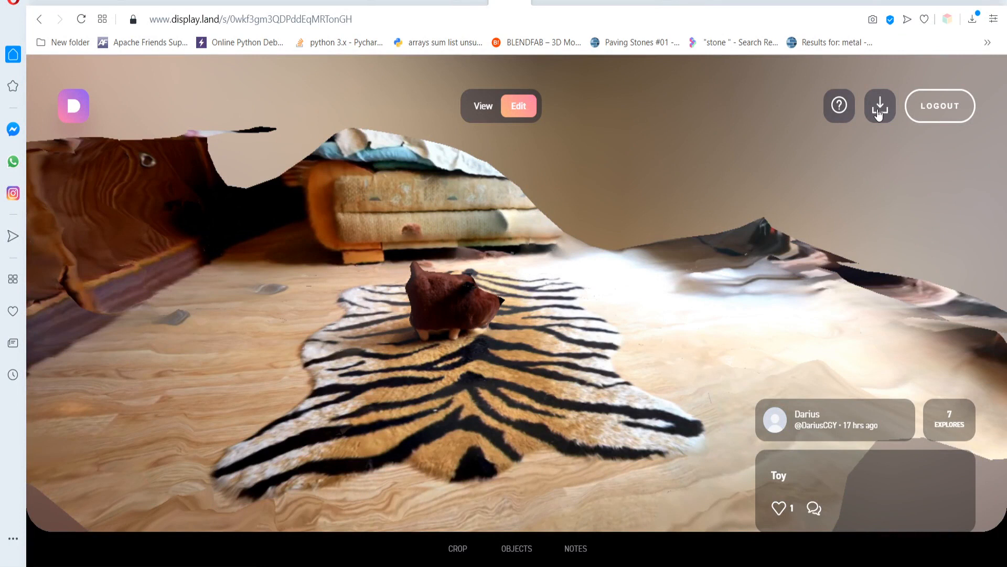
left_click(880, 105)
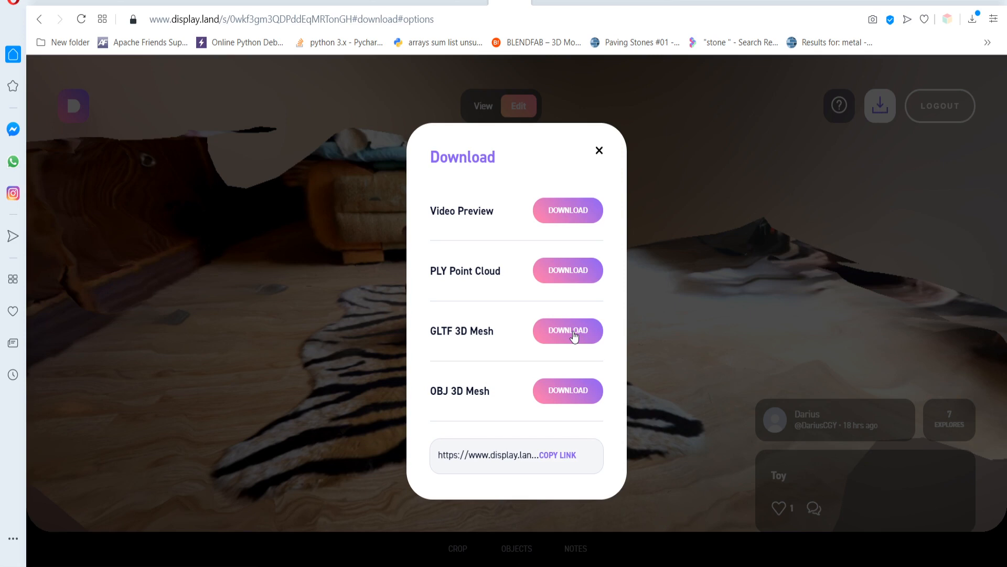
left_click(568, 331)
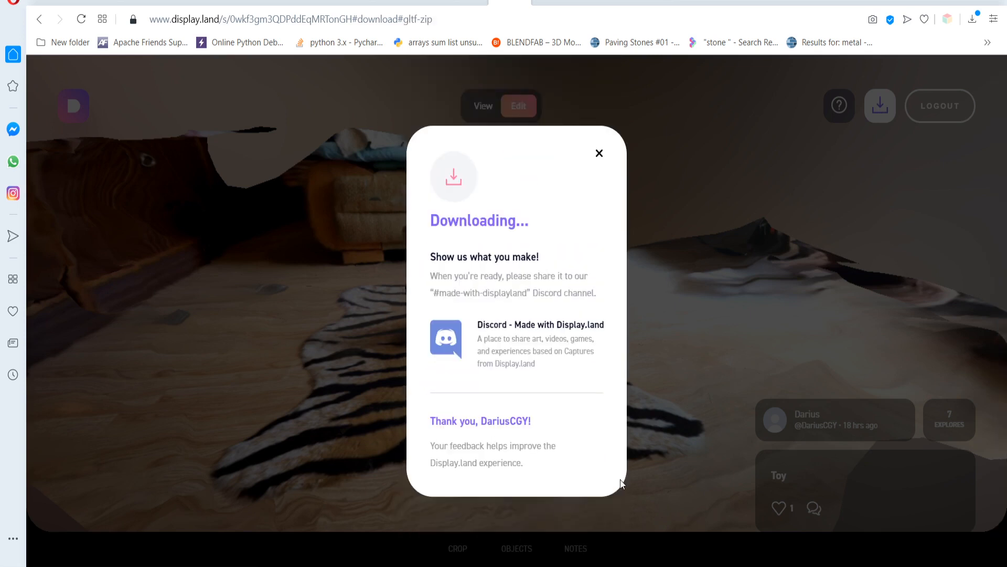
mouse_move(604, 400)
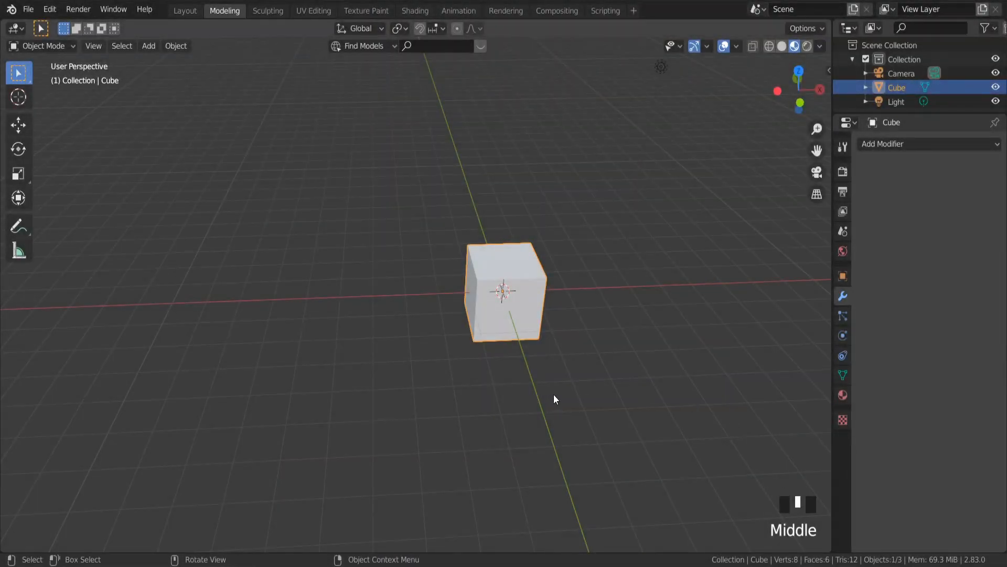
Step: Delete the default cube and import the downloaded Toy scan via glTF 2.0
key("x")
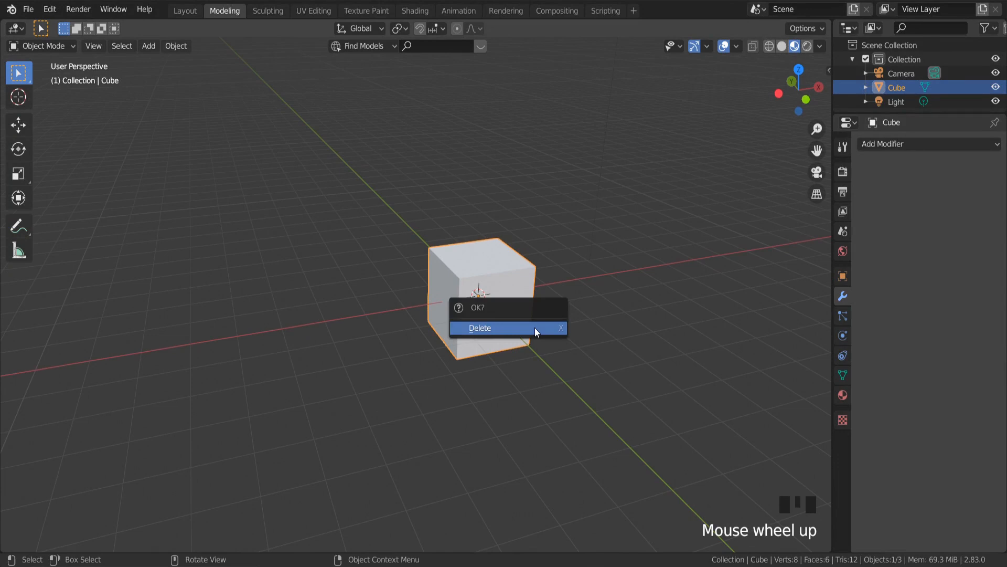
left_click(29, 9)
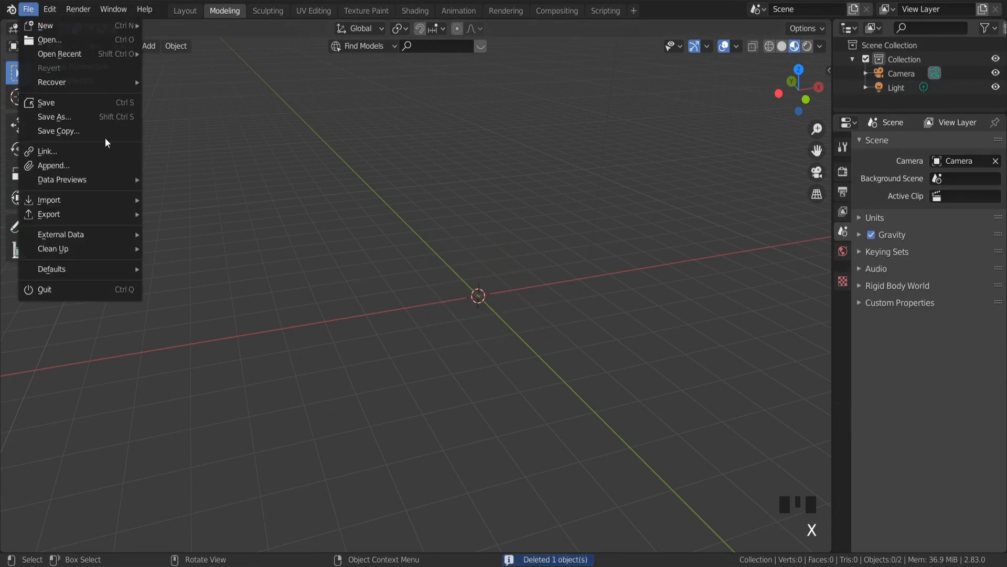
left_click(50, 199)
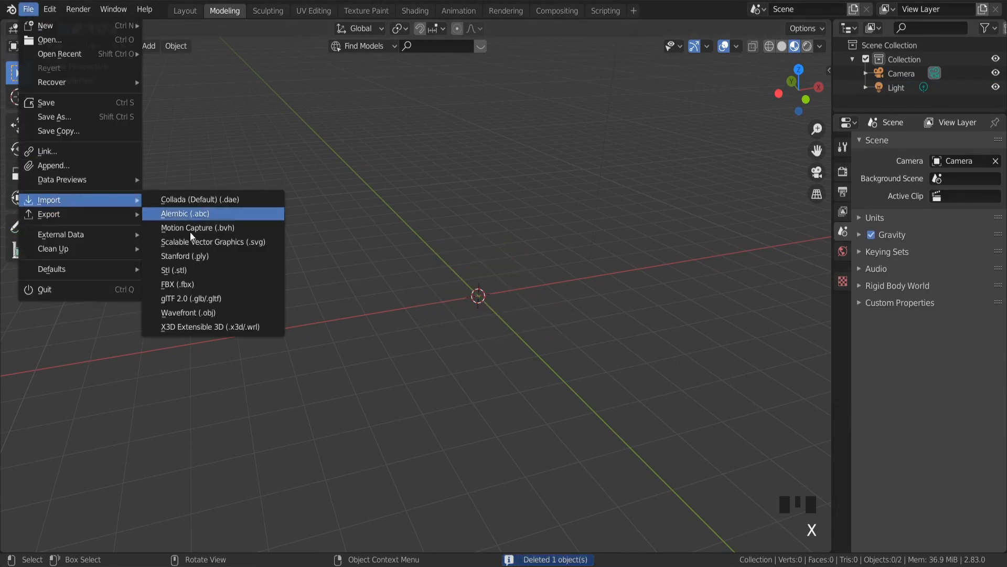
mouse_move(224, 303)
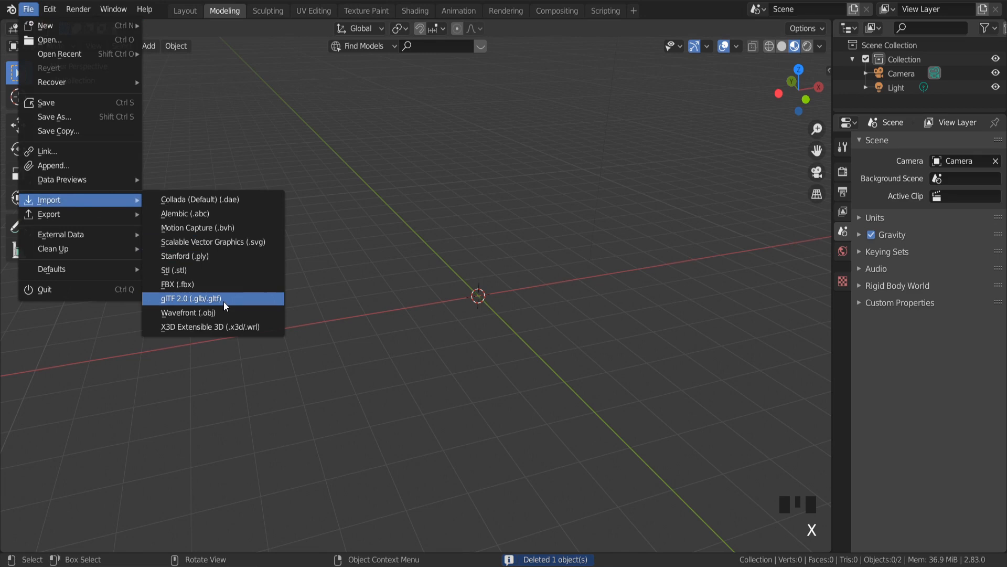
left_click(188, 298)
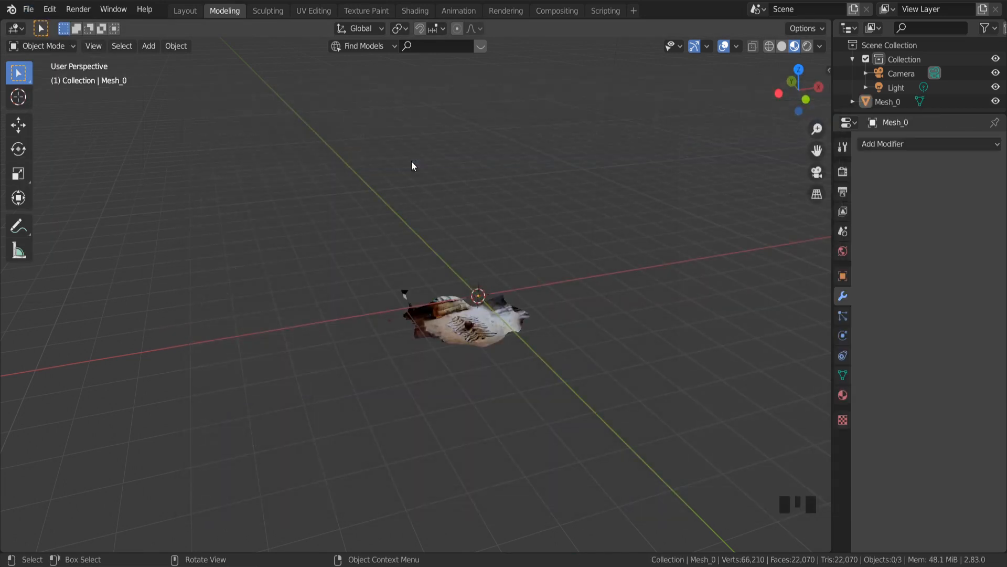
Step: Show the scan in Material Preview shading, zoom onto the toy and enter Edit Mode
scroll("up", 3)
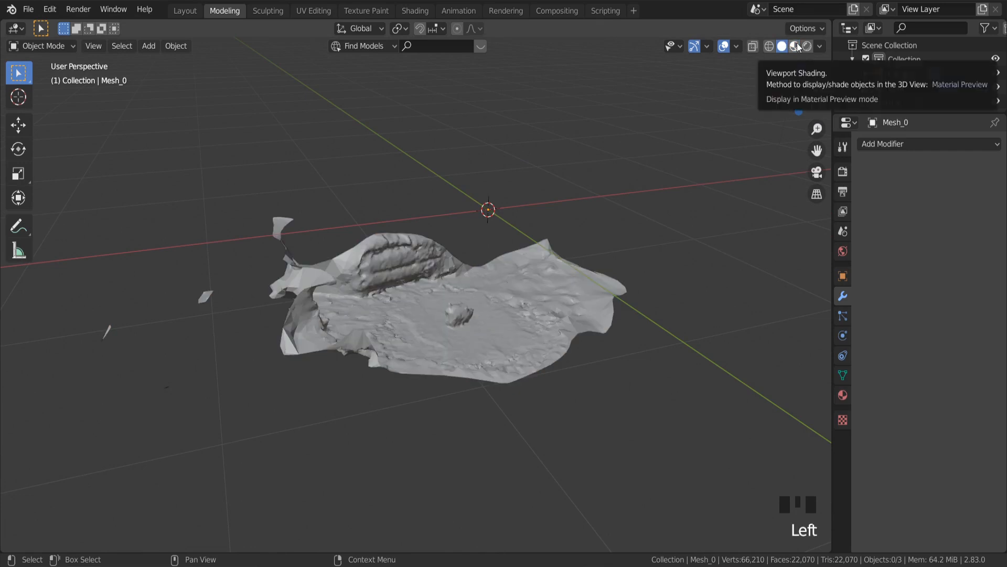
left_click(794, 46)
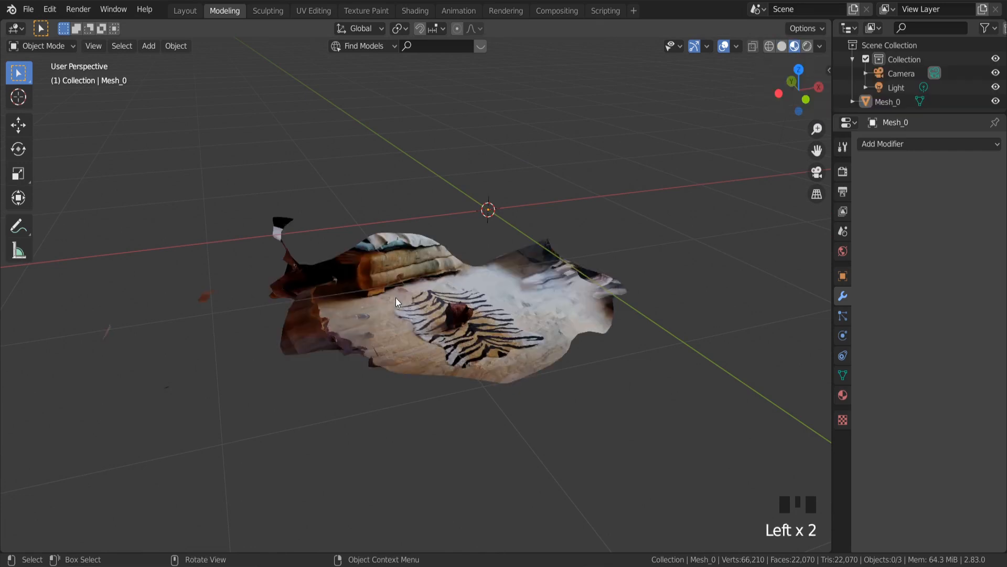
scroll("up", 3)
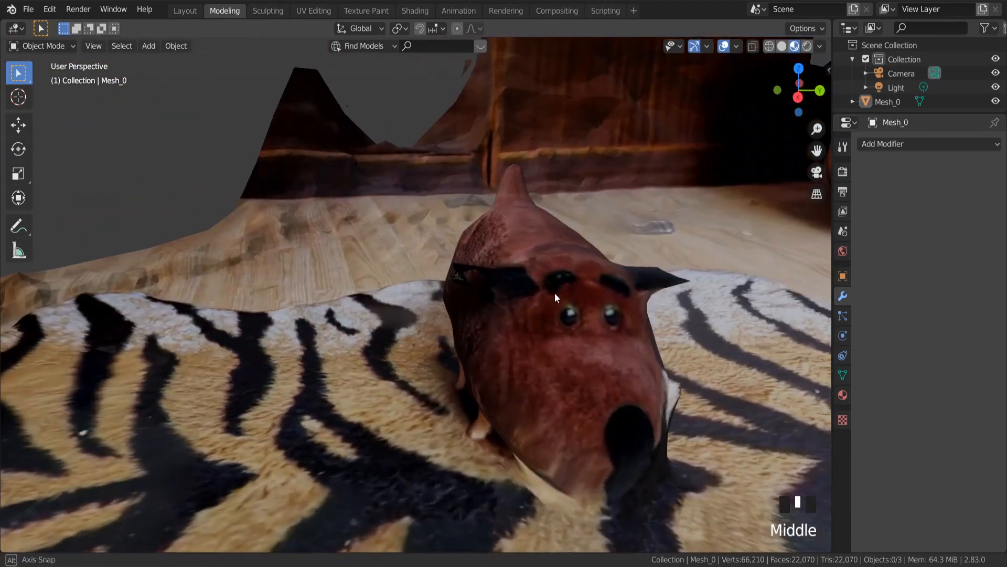
key("Tab")
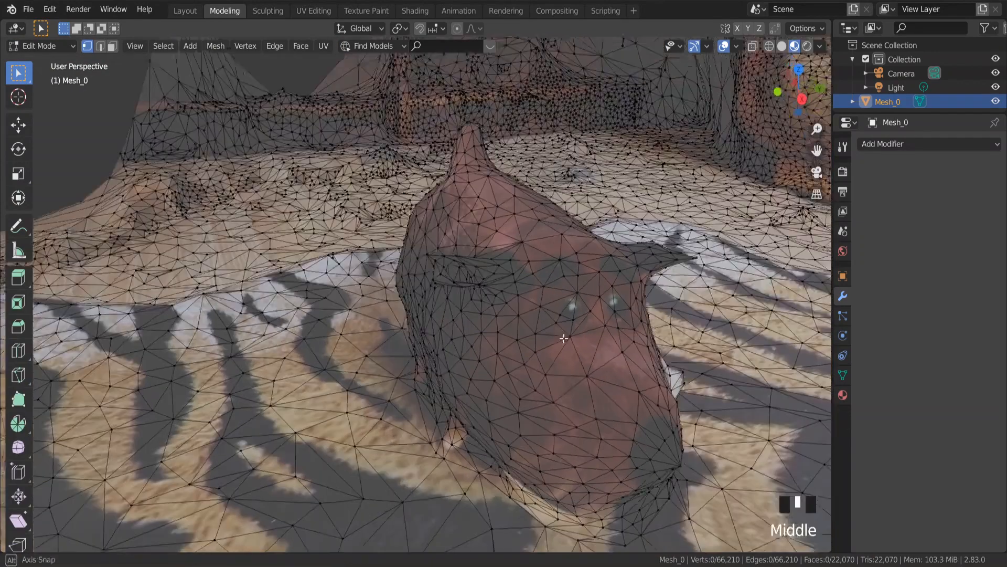
Step: Fill the hole in the toy's left ear with new faces, nudge a vertex, and return to Object Mode
scroll("up", 3)
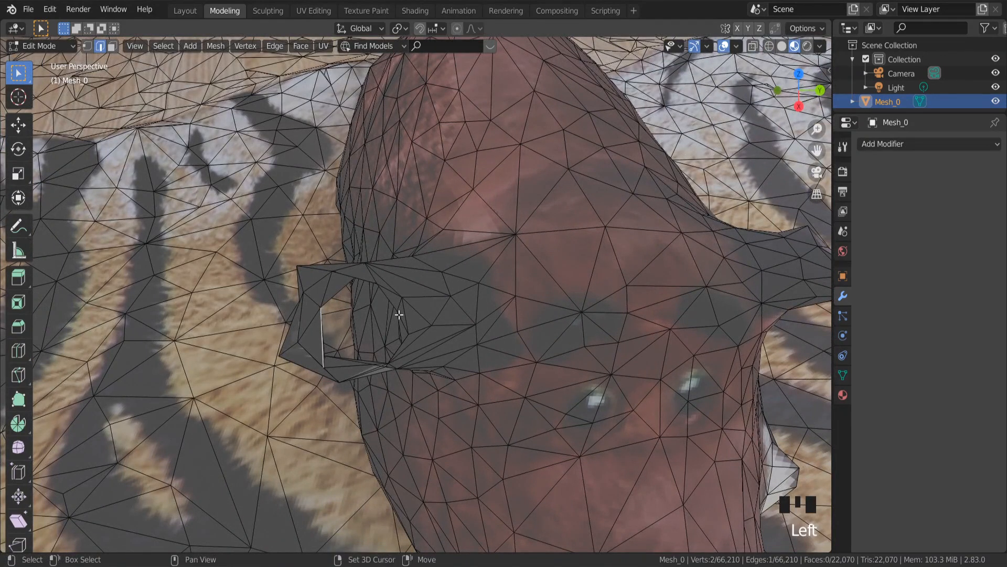
left_click(370, 334)
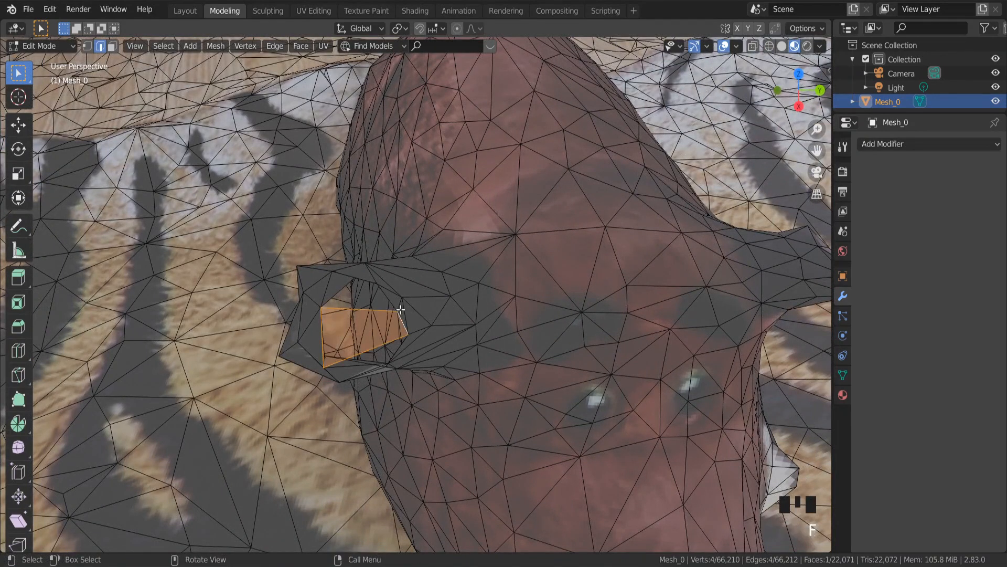
key("ctrl+z")
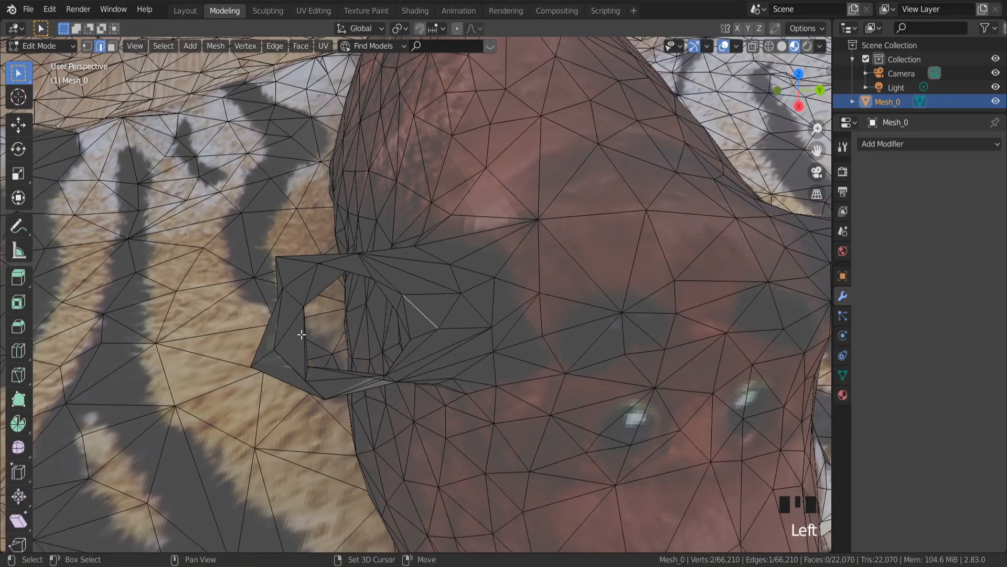
scroll("up", 3)
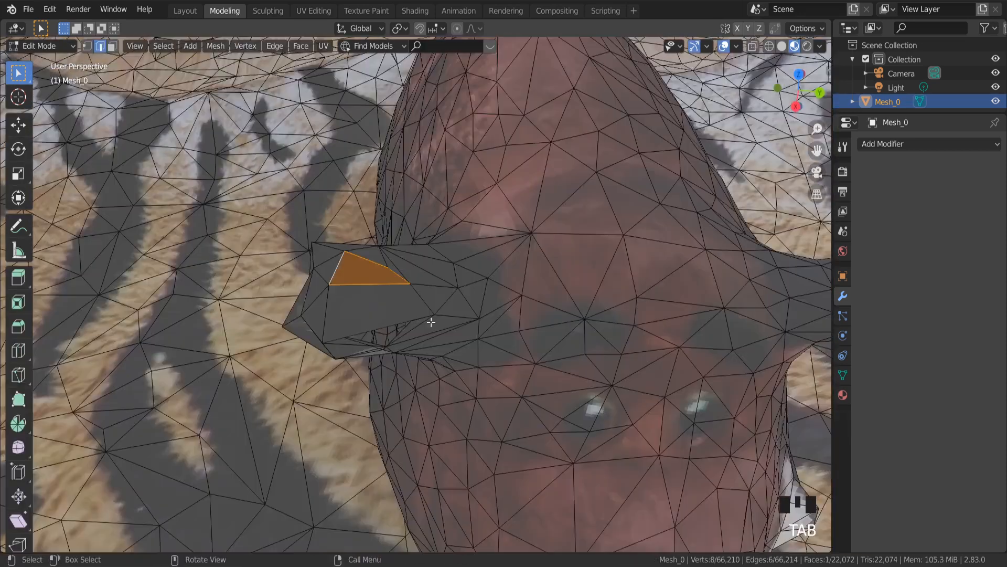
key("ctrl+r")
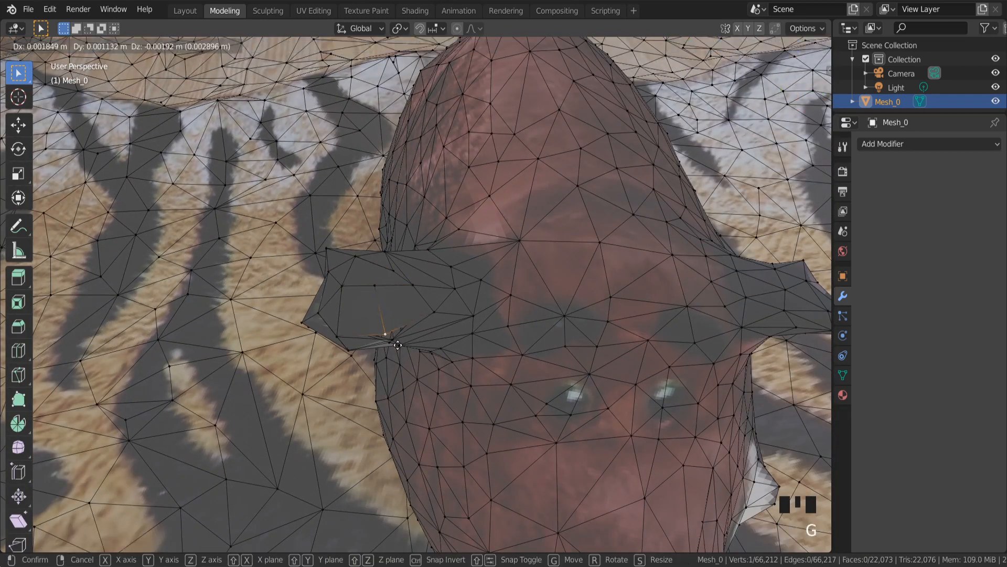
key("Tab")
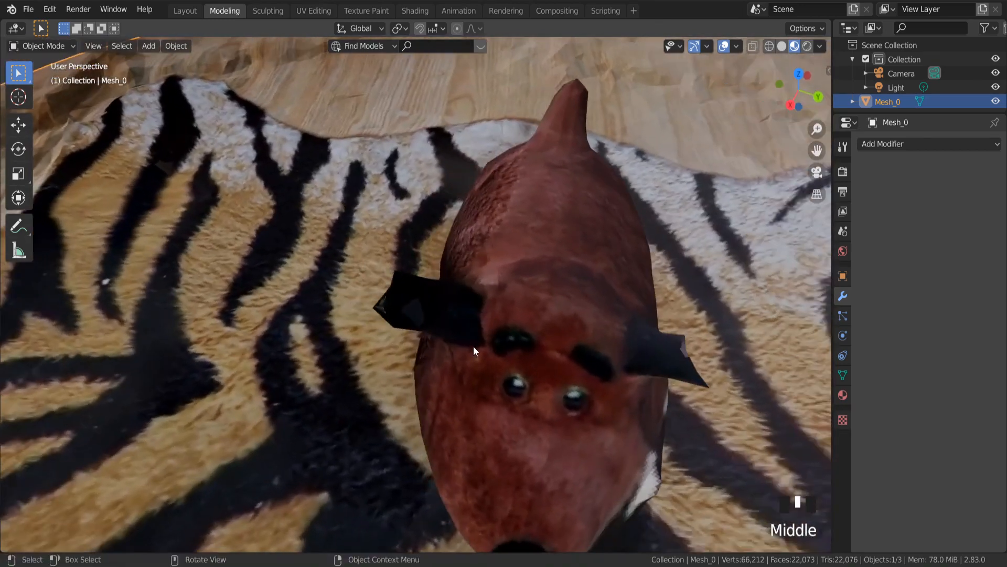
Step: Delete the outer floor faces and leftover wall pieces so only the rug and toy remain
scroll("down", 3)
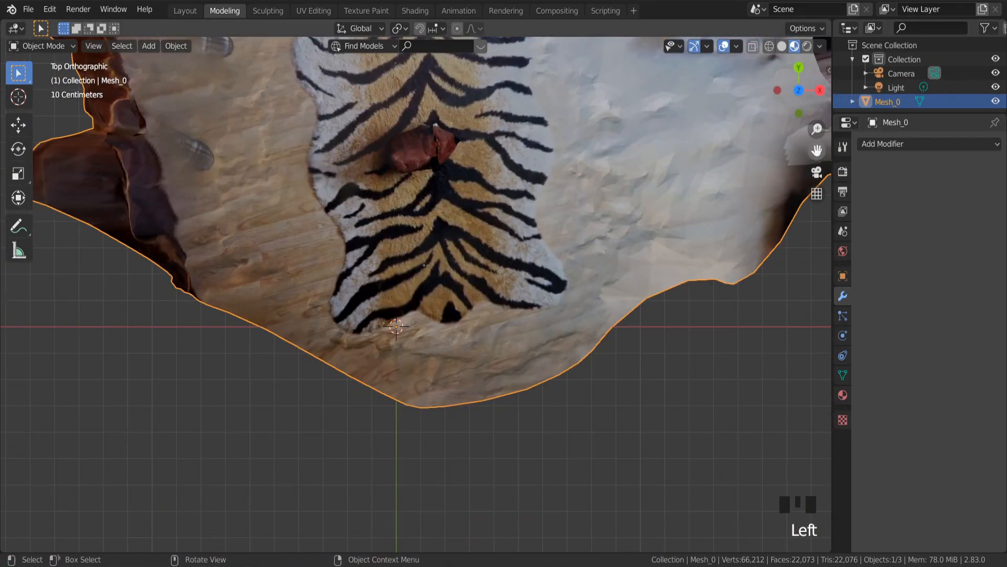
scroll("down", 3)
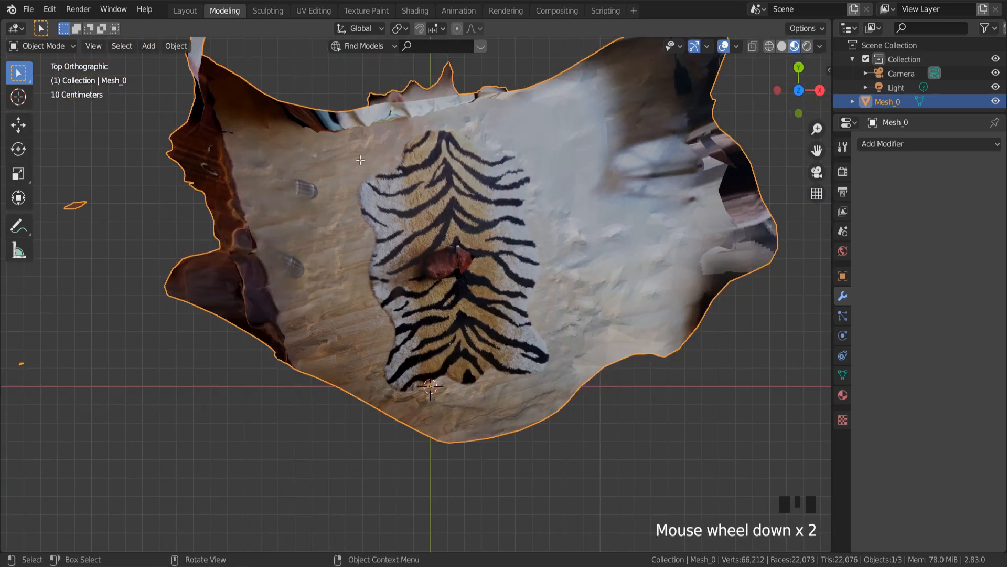
key("Tab")
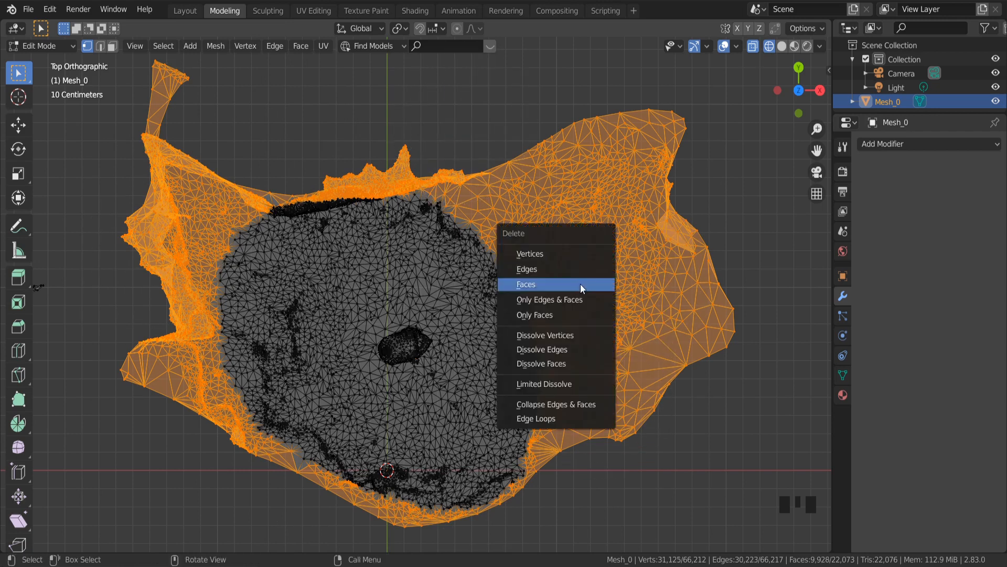
left_click(524, 284)
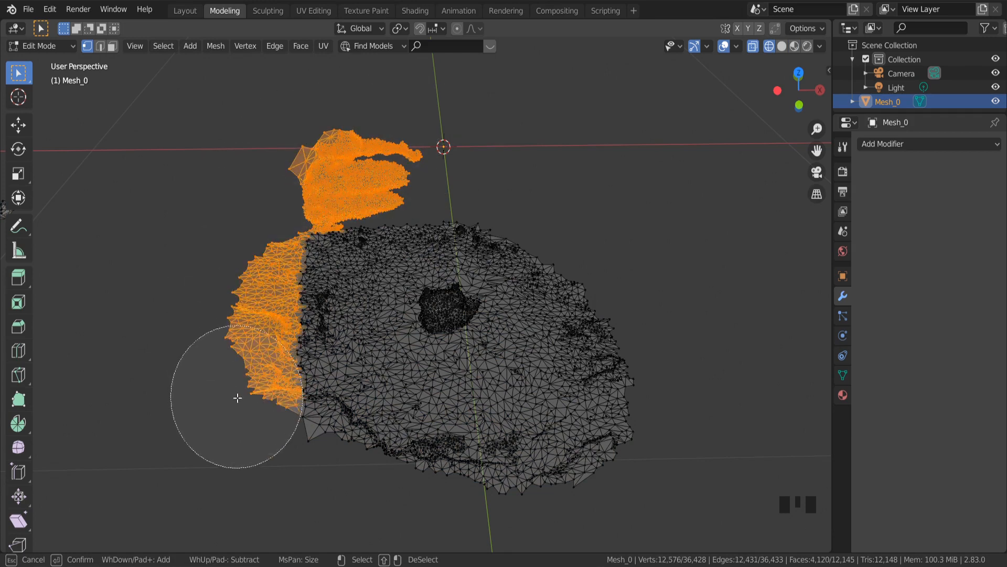
key("Tab")
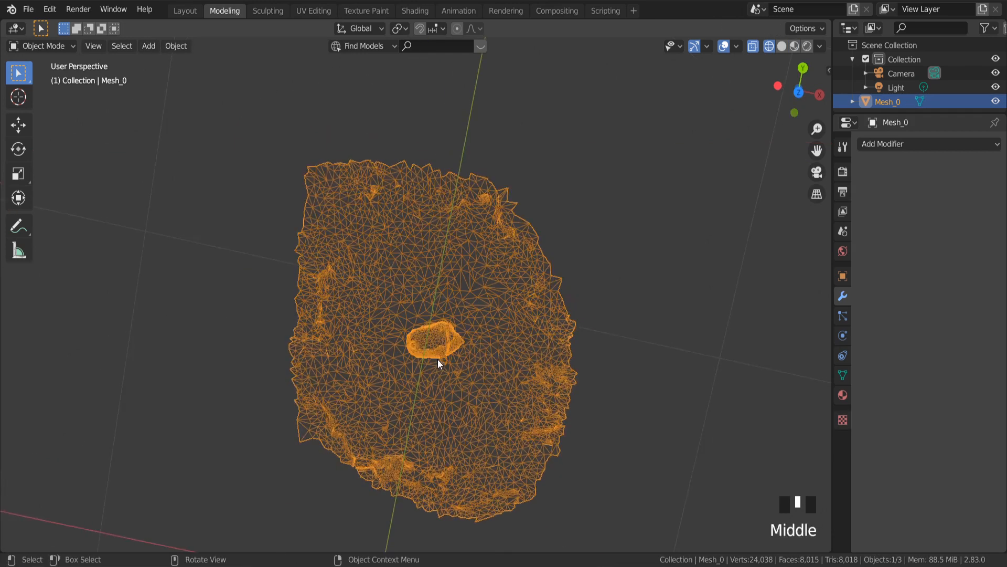
scroll("down", 3)
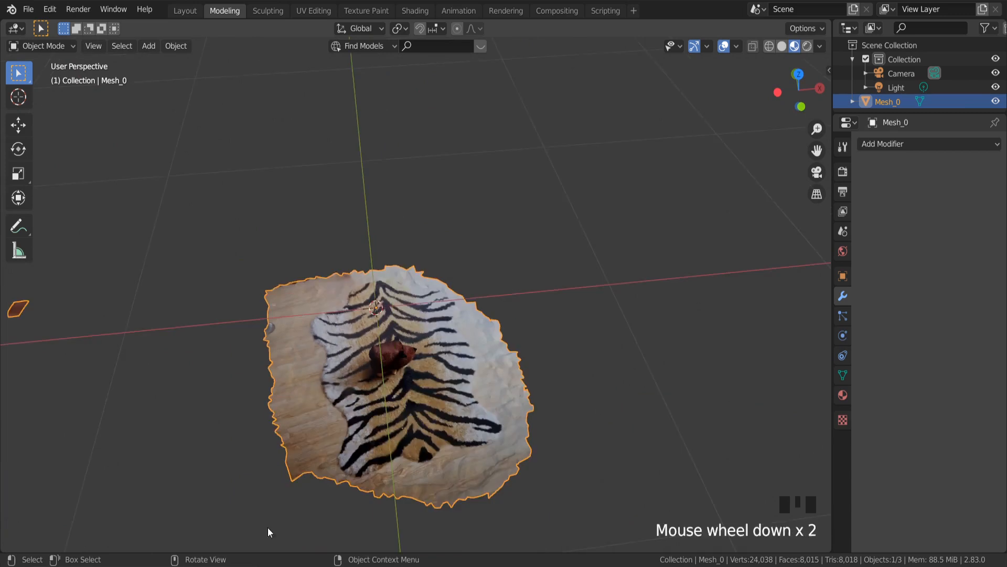
key("Tab")
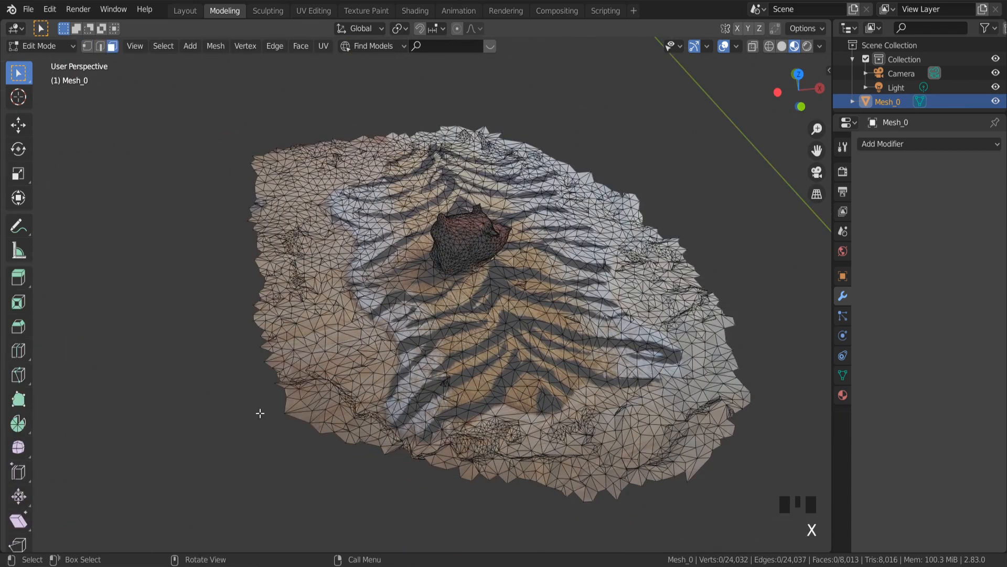
Step: Delete jagged faces at the rug's edge, then Merge by Distance on the whole mesh, removing 19823 vertices
scroll("up", 3)
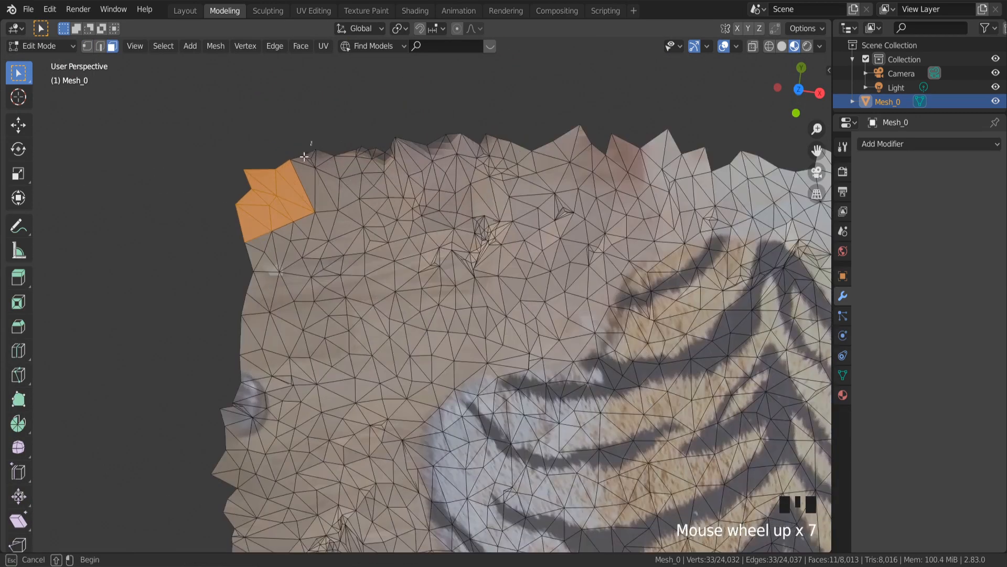
left_click(270, 240)
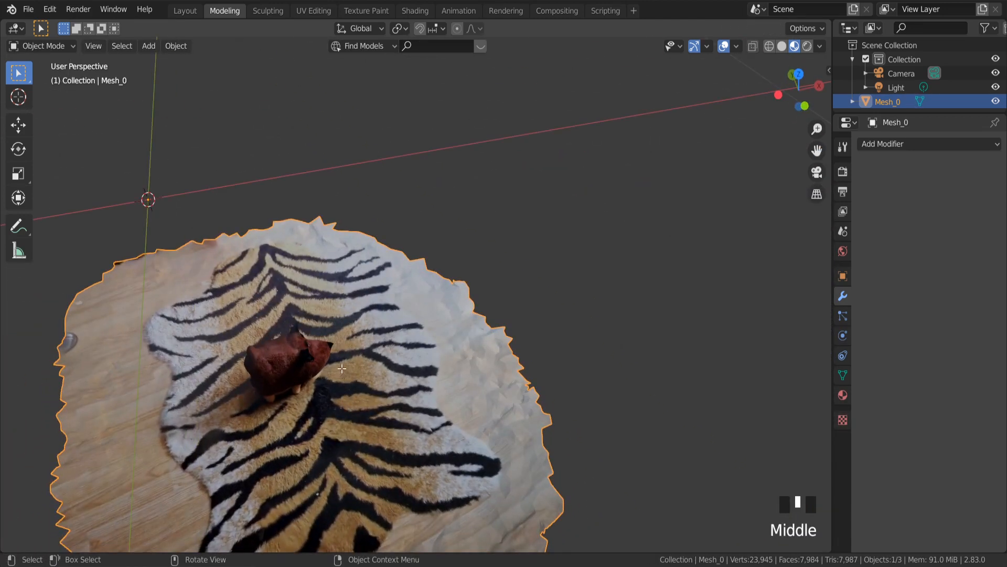
key("Tab")
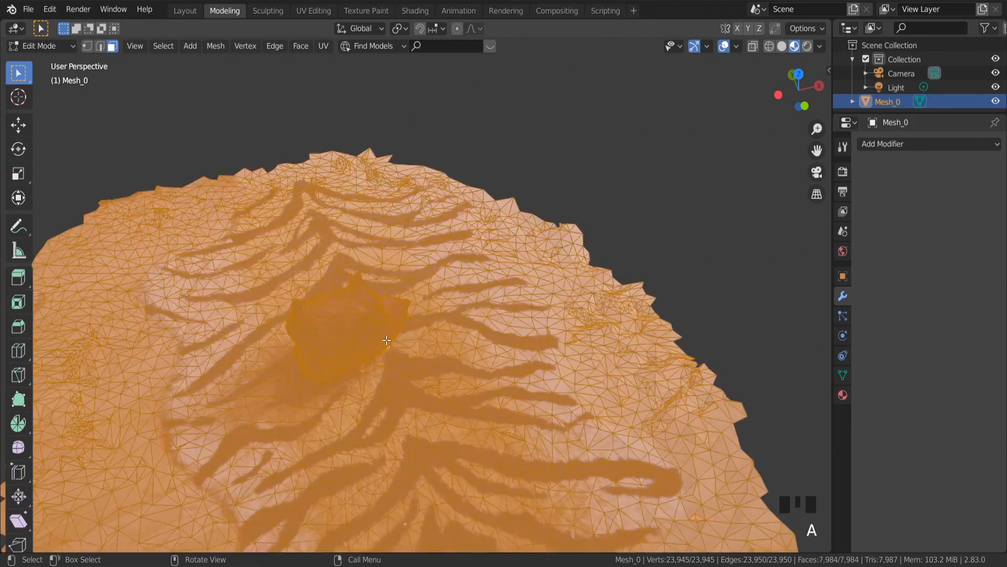
left_click(215, 45)
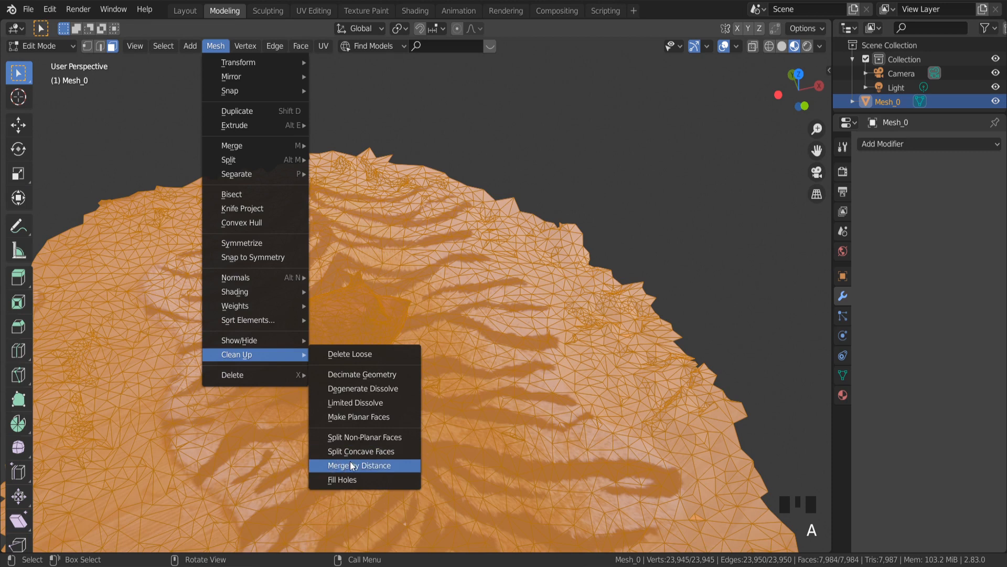
left_click(358, 465)
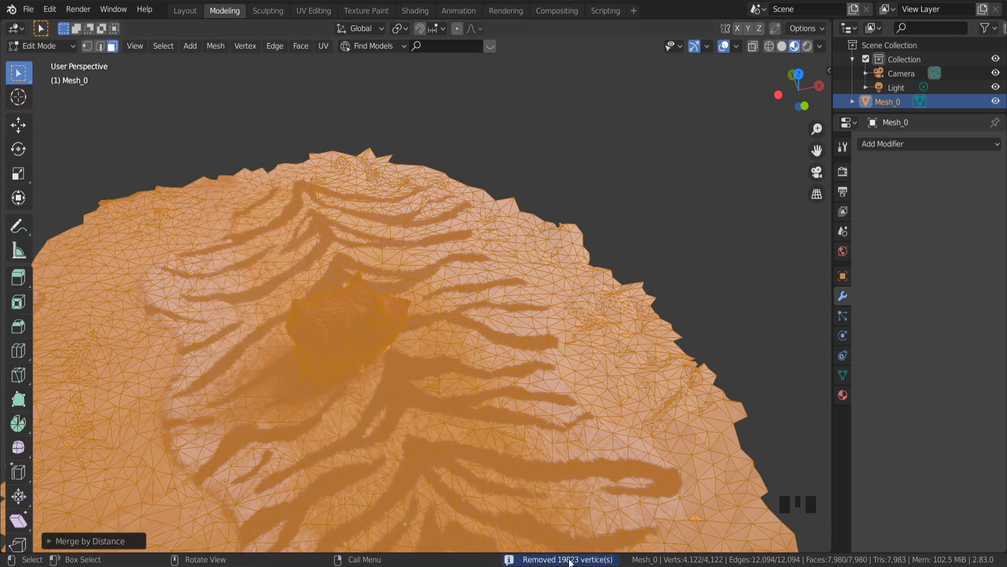
mouse_move(386, 19)
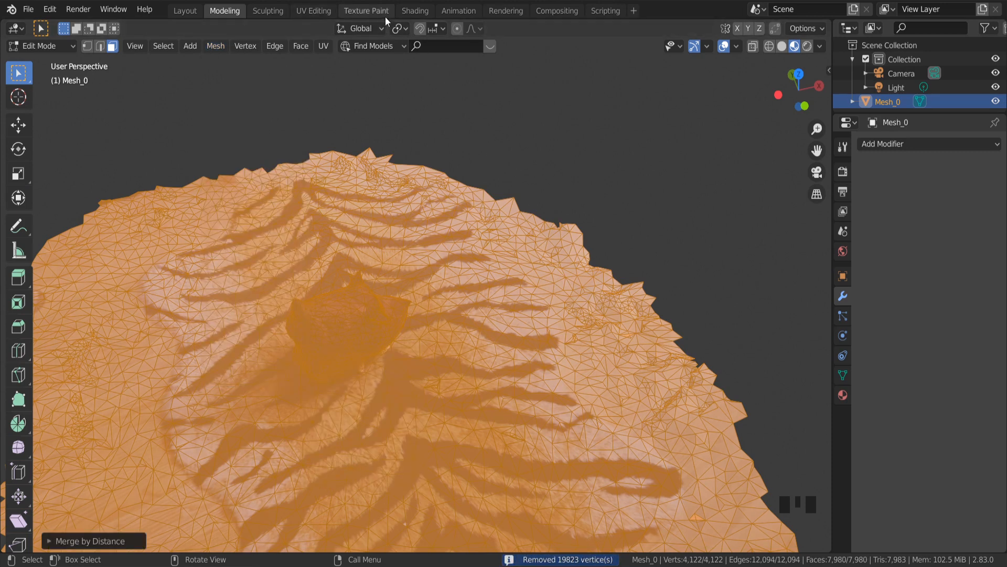
left_click(415, 11)
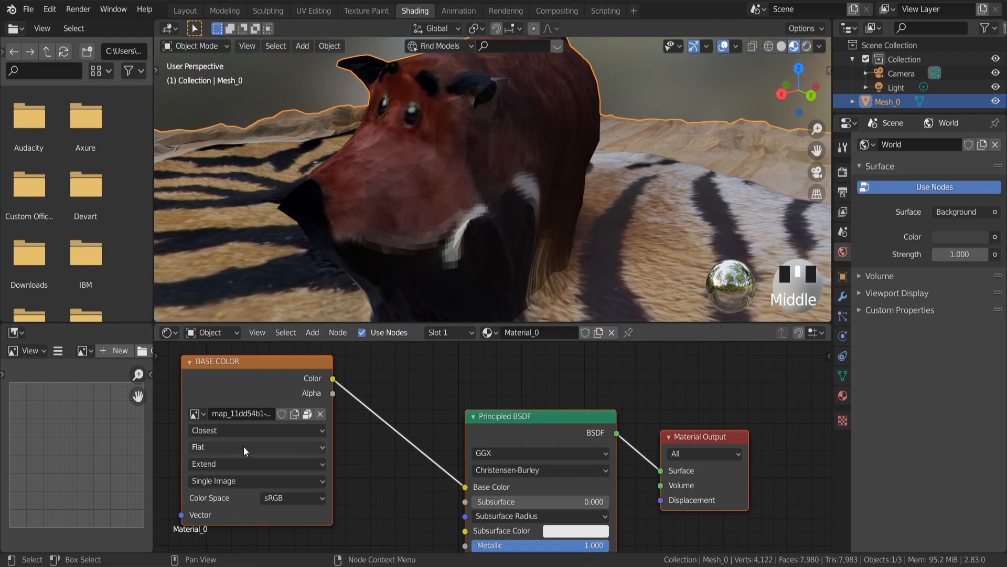
Step: Set the Image Texture node interpolation to Linear instead of Closest and return to Object Mode
left_click(255, 430)
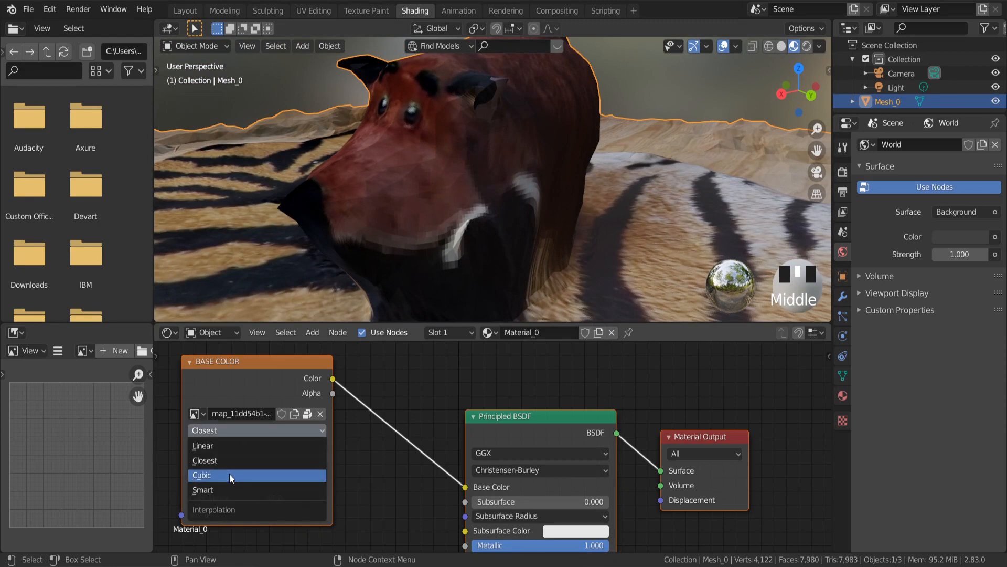
left_click(202, 474)
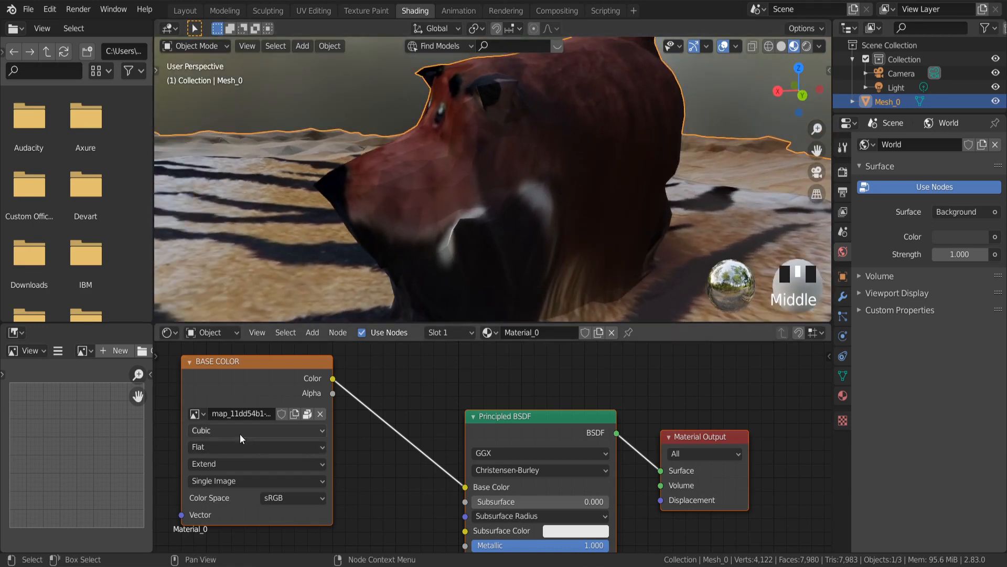
left_click(256, 430)
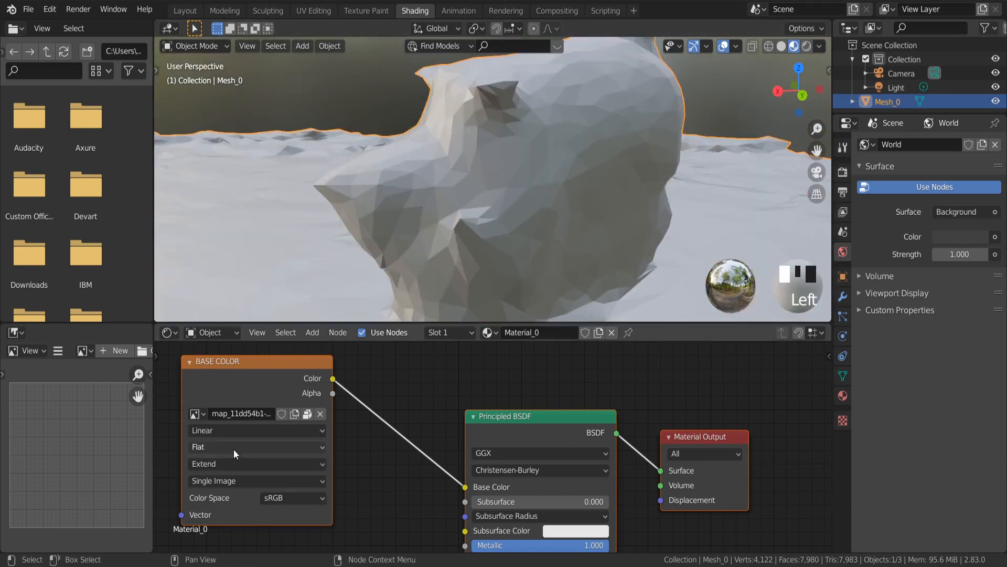
scroll("down", 3)
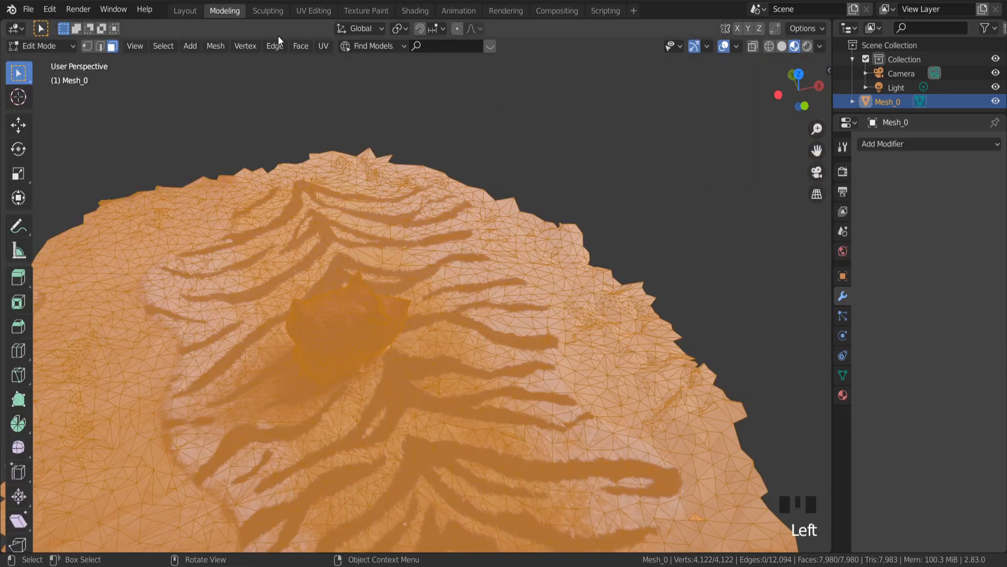
key("Tab")
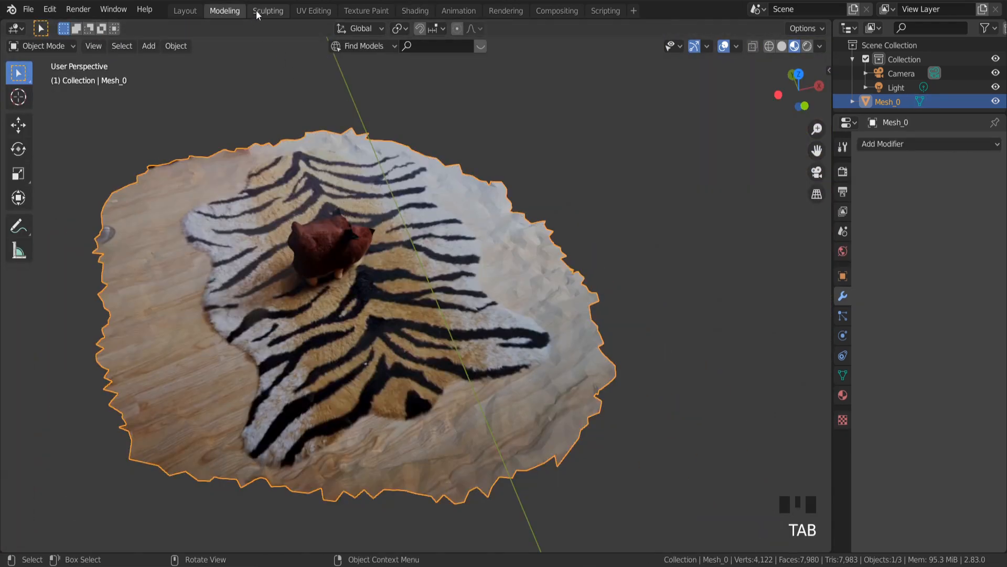
Step: In the Sculpting workspace, brush over the rug and toy with the Smooth brush at about 0.37 strength
left_click(267, 11)
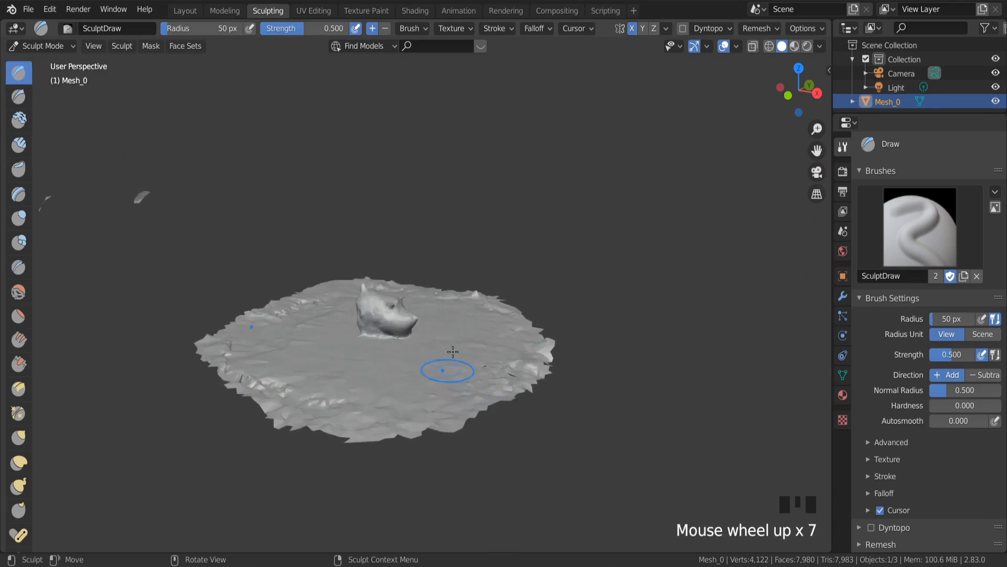
scroll("up", 3)
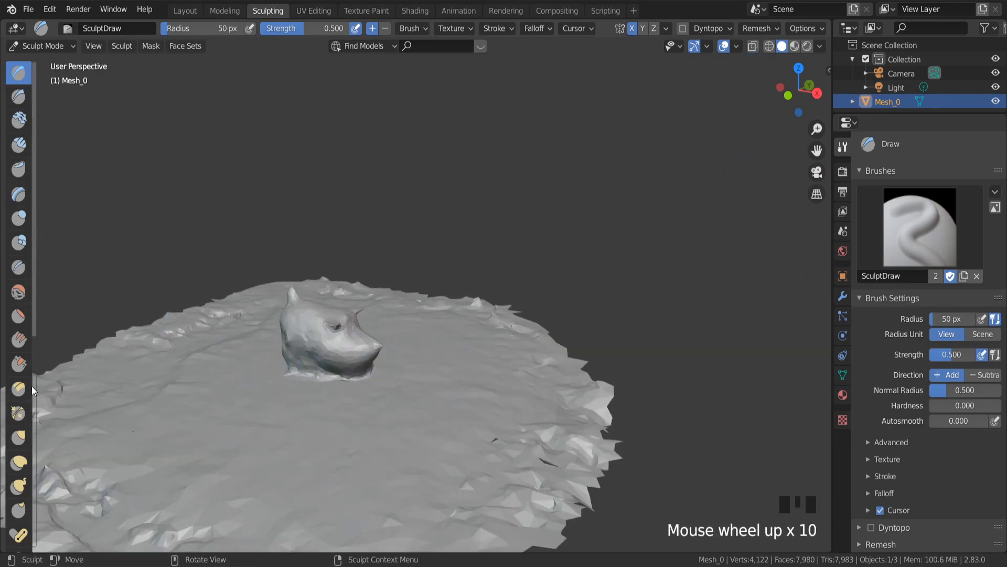
left_click(18, 291)
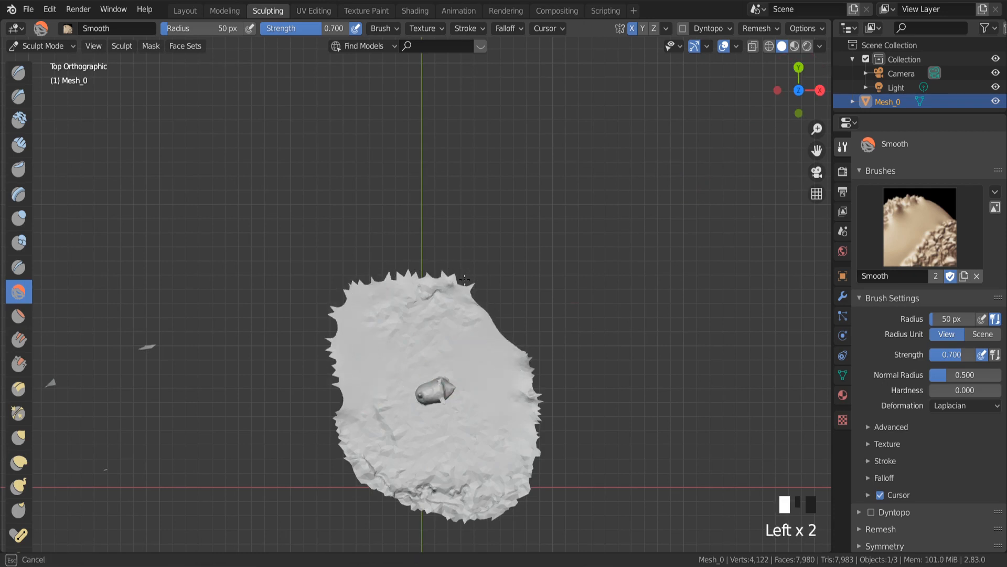
scroll("up", 3)
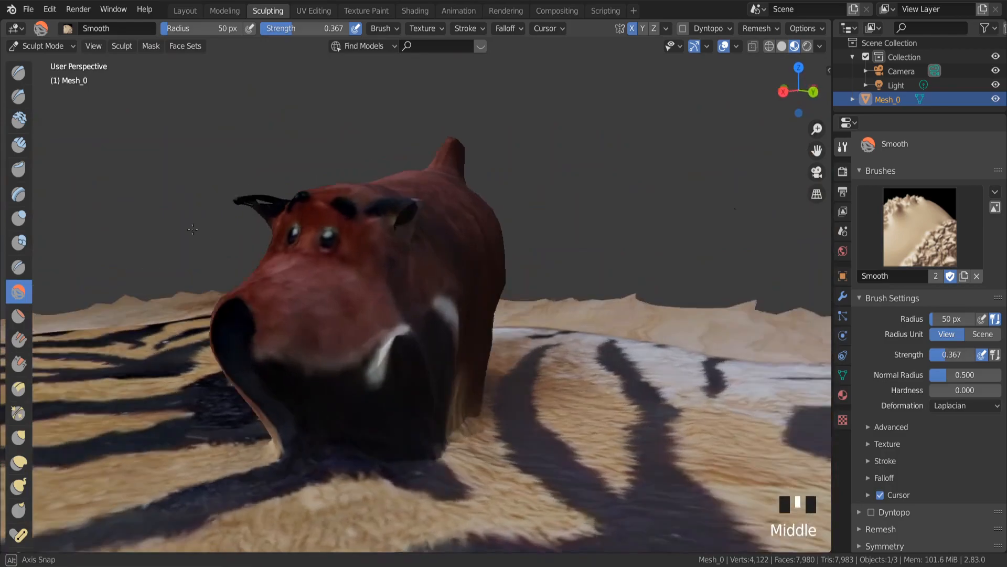
scroll("down", 3)
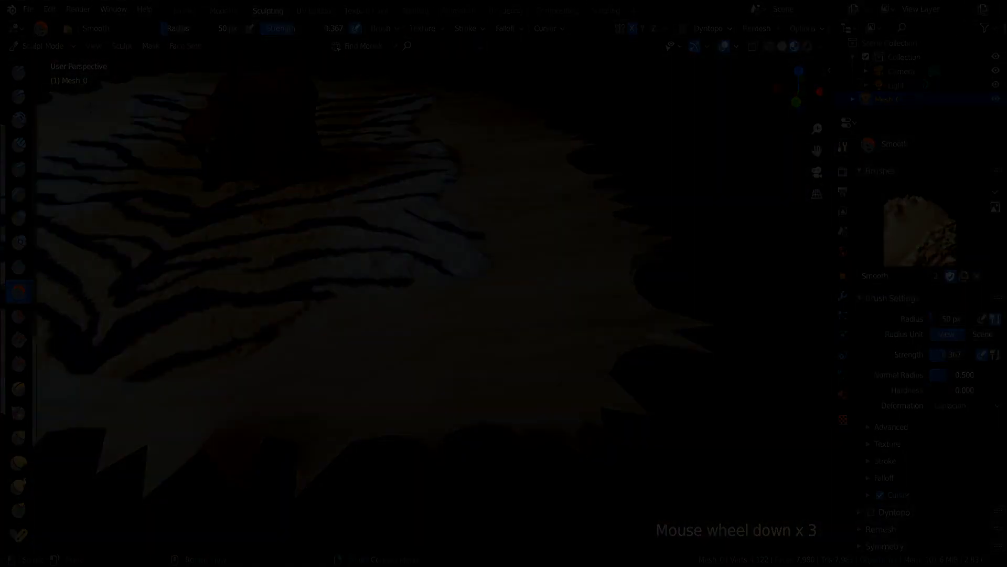